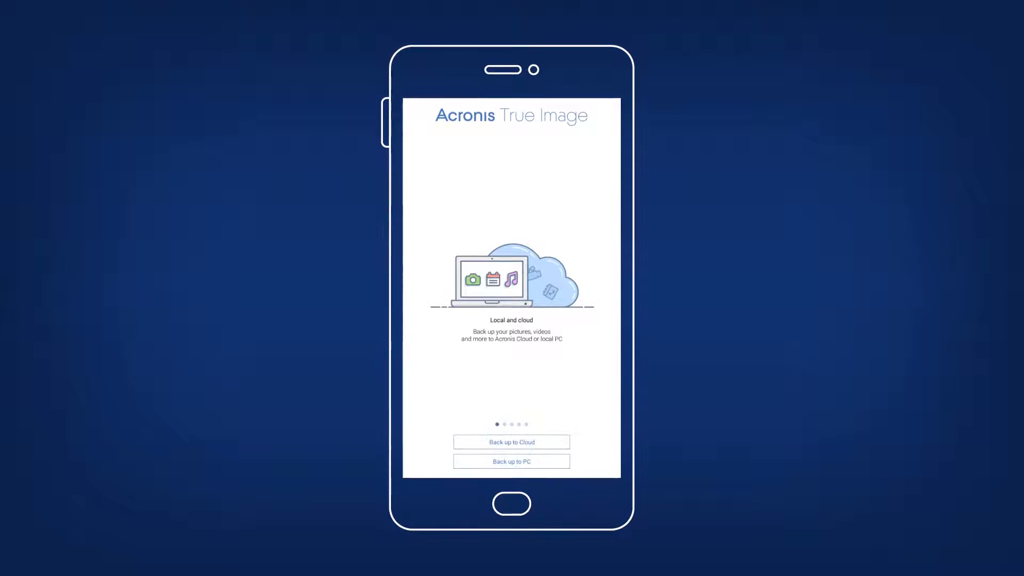
Choose Acronis Cloud as the backup destination and sign in to the Acronis account
click(511, 442)
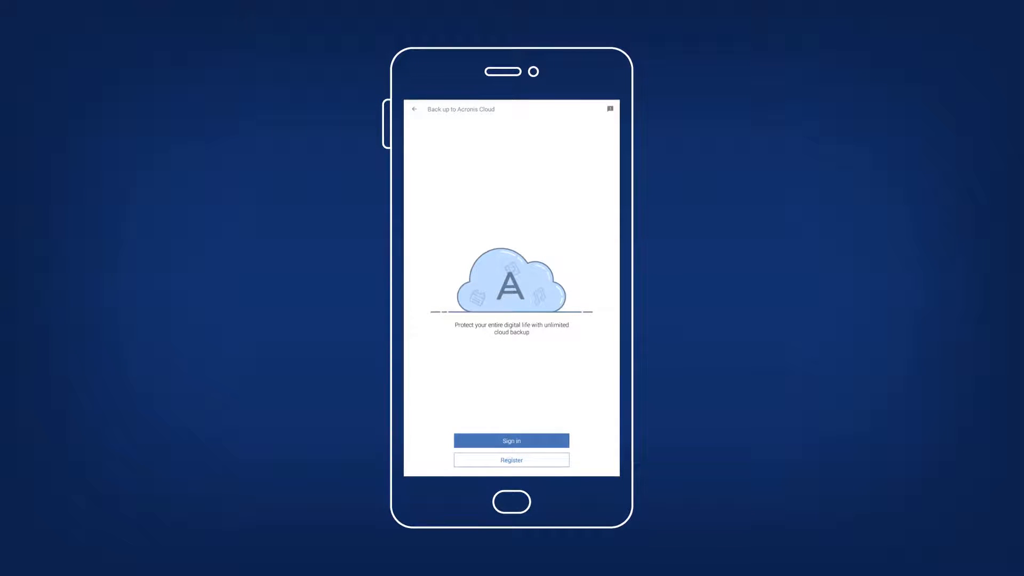
click(511, 459)
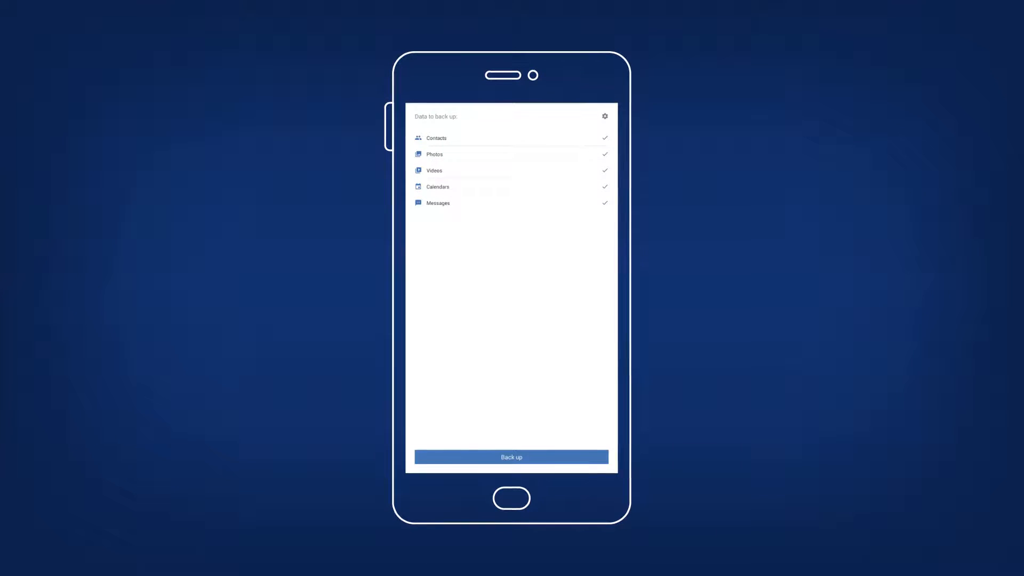
Back up the checked contacts, photos, videos, calendars and messages to Acronis Cloud
click(603, 116)
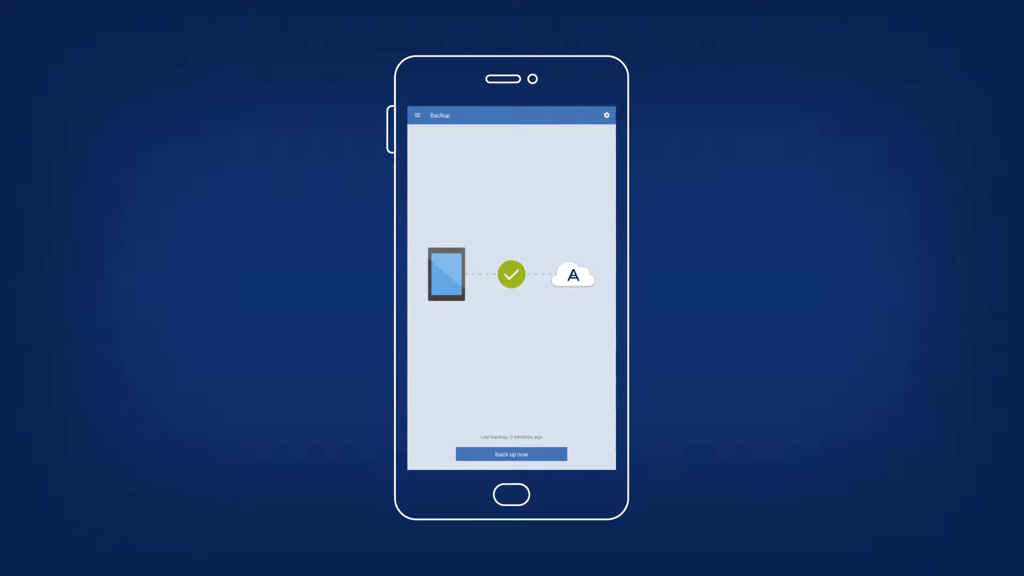
click(416, 115)
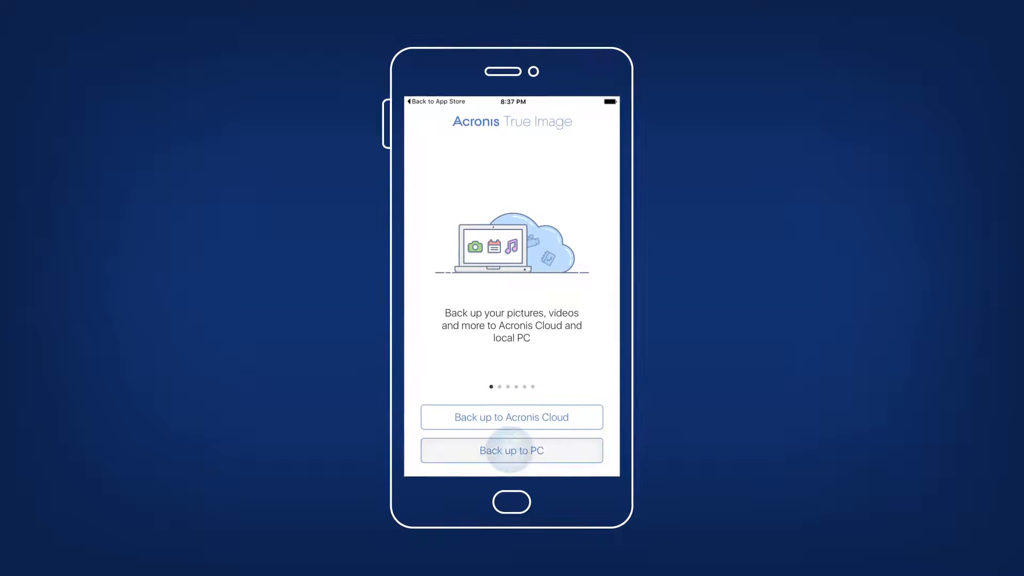
Choose Back up to PC from the welcome screen and continue to its setup screen
click(511, 450)
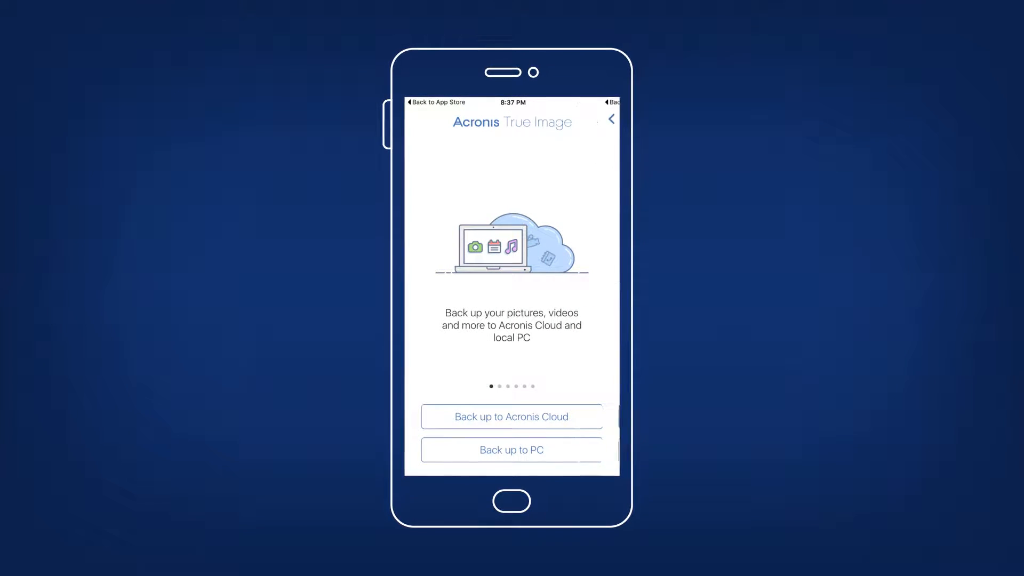
click(511, 449)
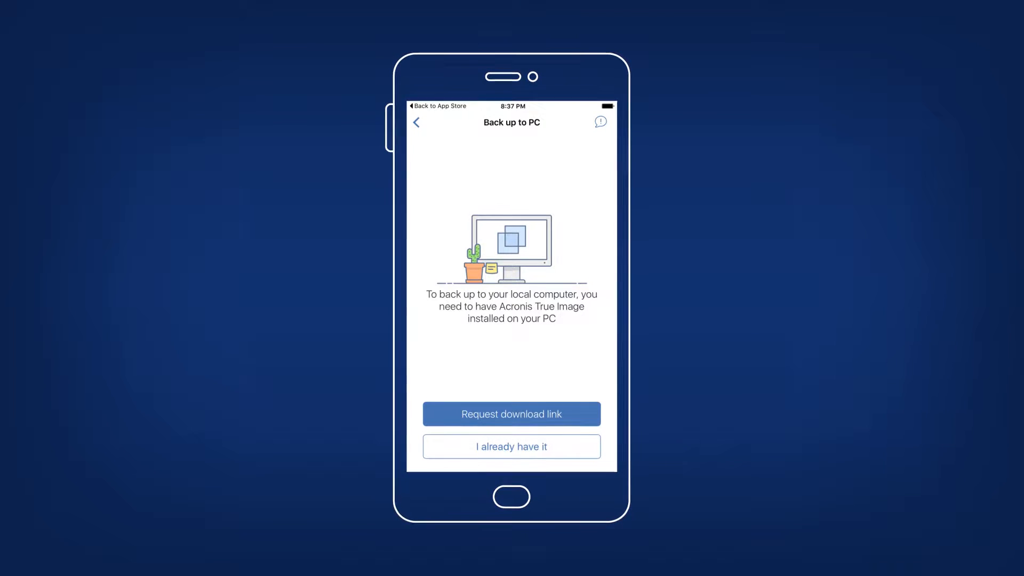
Confirm True Image is already on the PC and start Mobile device backup from the Dashboard
click(511, 446)
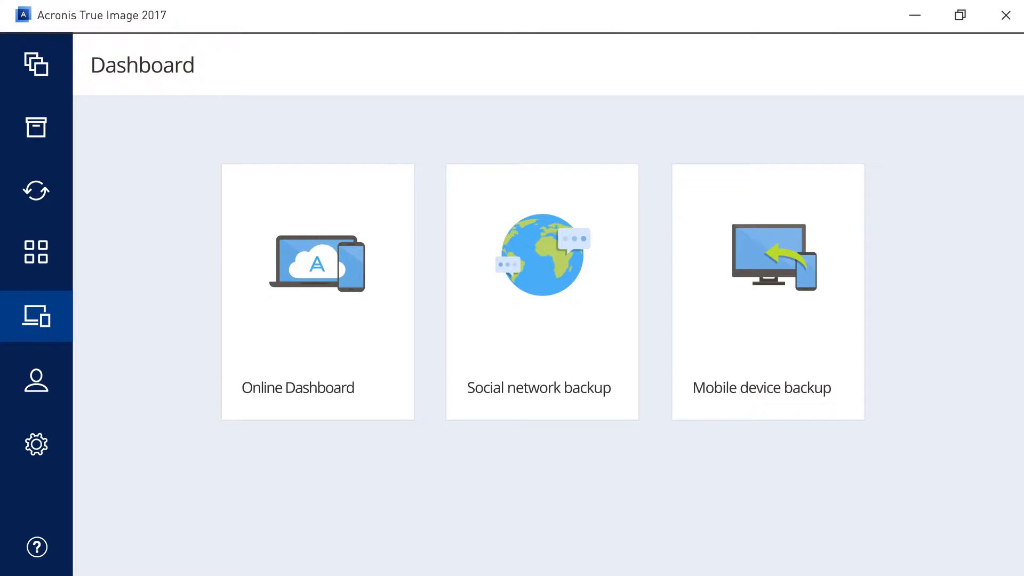
click(767, 291)
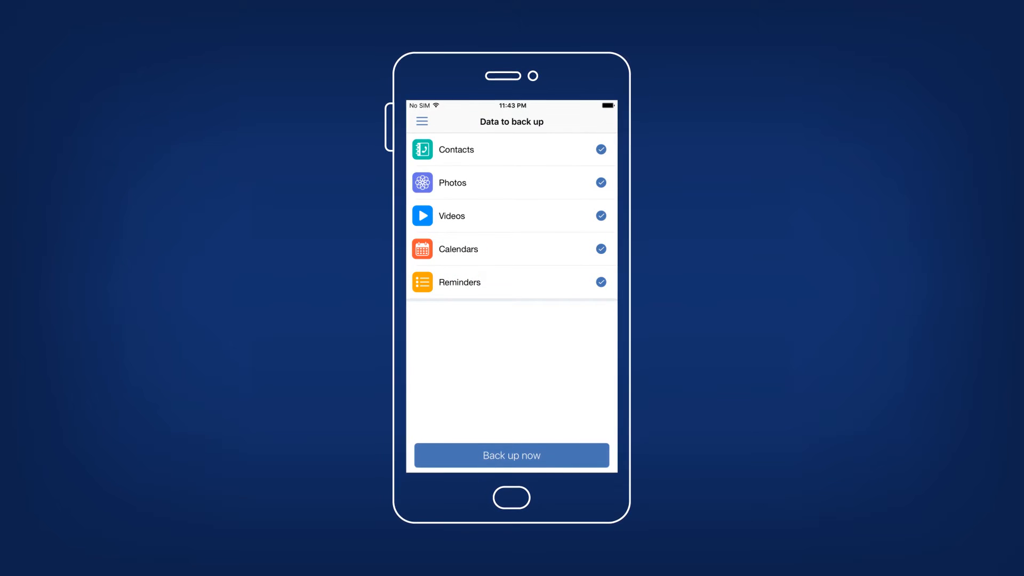
Start backing up the checked contacts, photos, videos, calendars and reminders to the PC
click(511, 455)
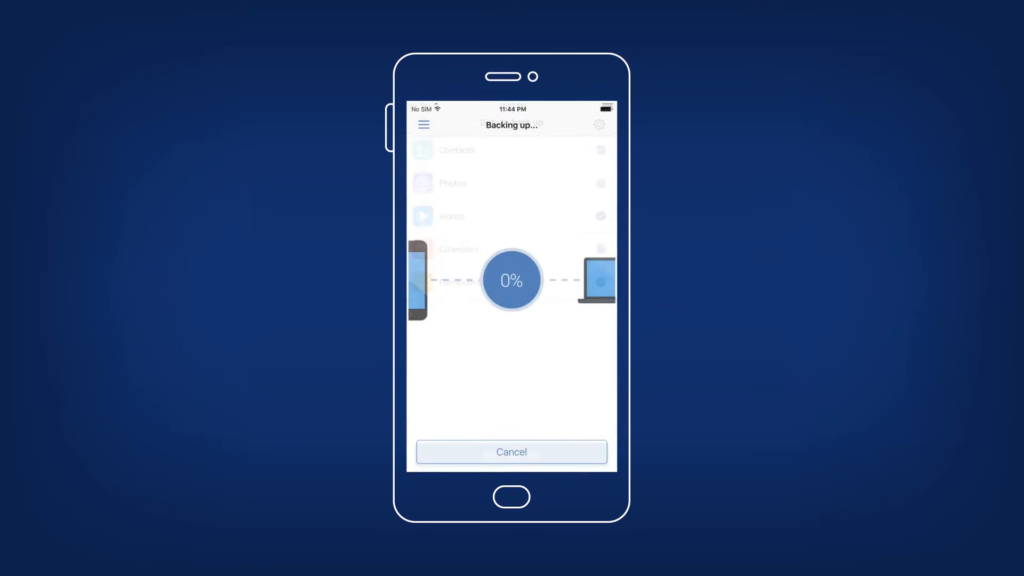